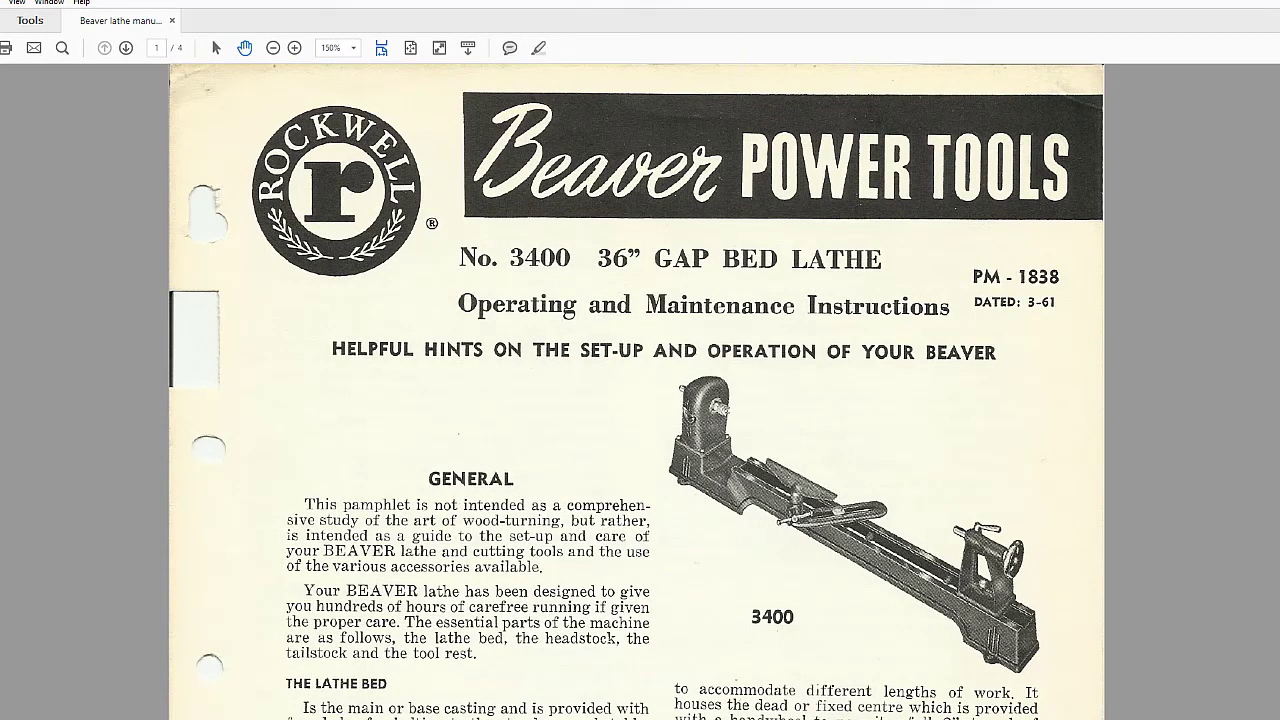
# - Scroll the Beaver 3400 manual down past the parts list to the exploded diagram showing spindle, adapter and draw bar
pyautogui.scroll(-3)
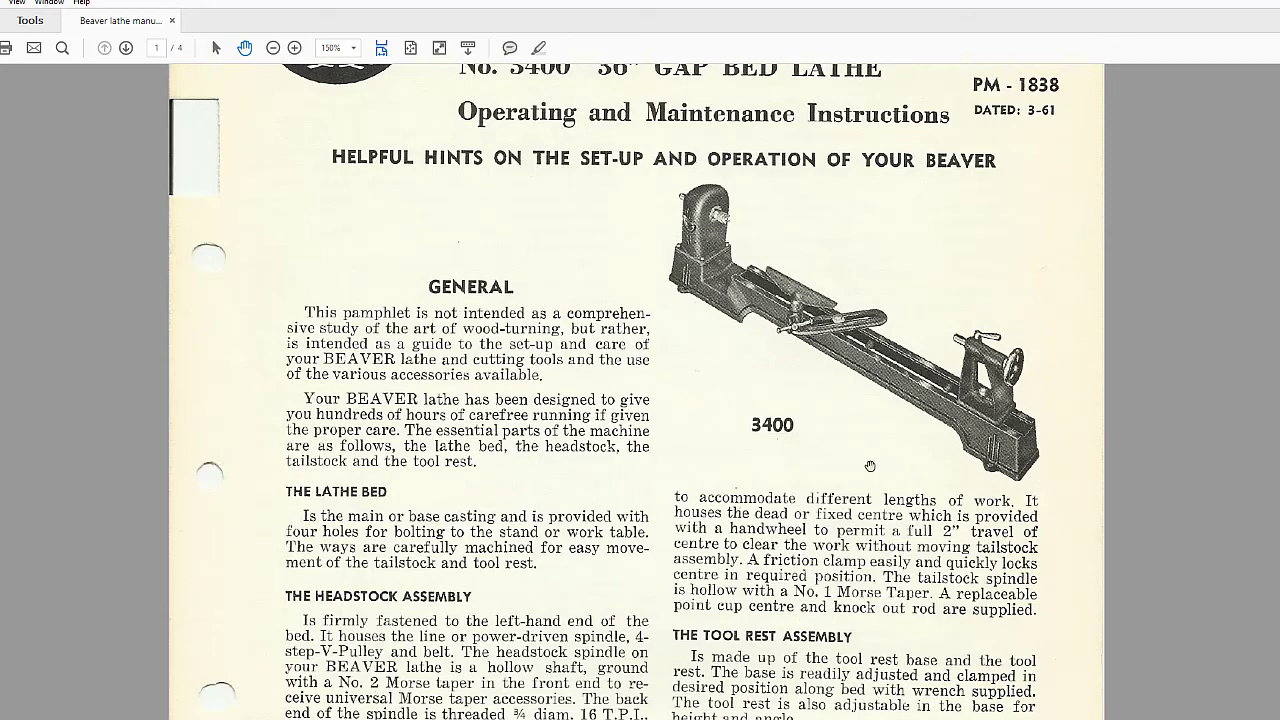
pyautogui.moveTo(1108, 408)
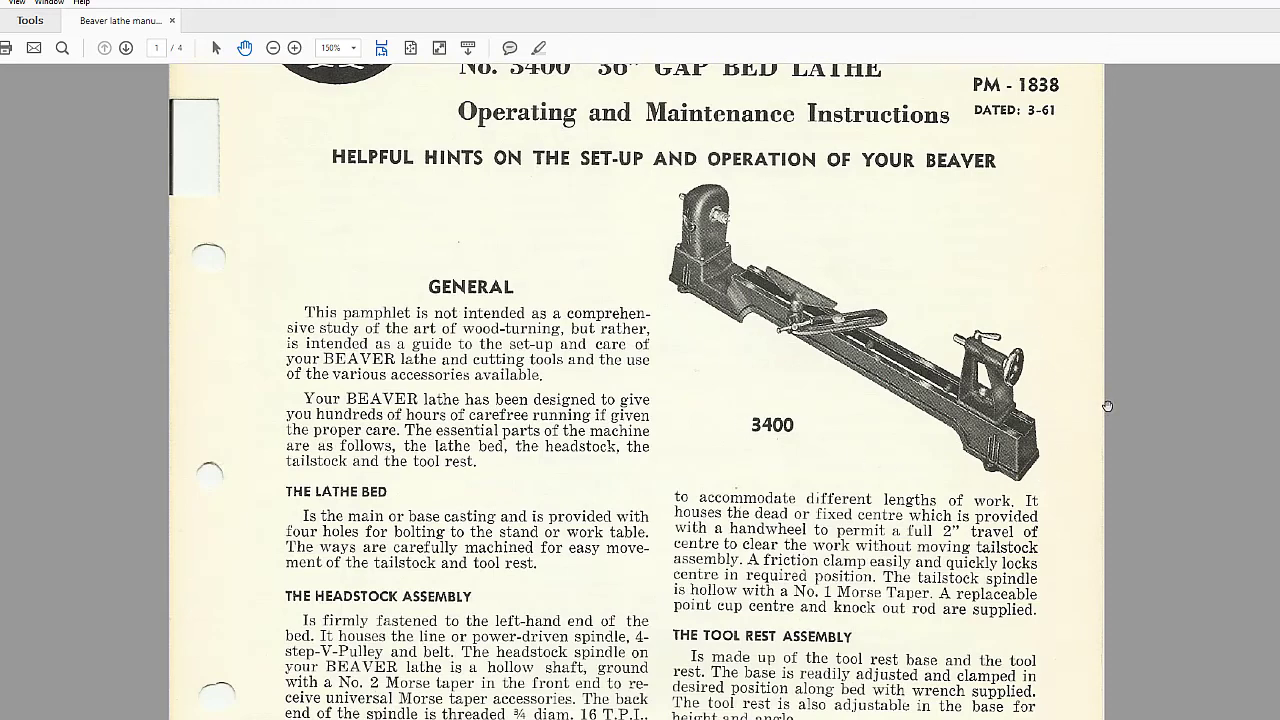
pyautogui.scroll(-3)
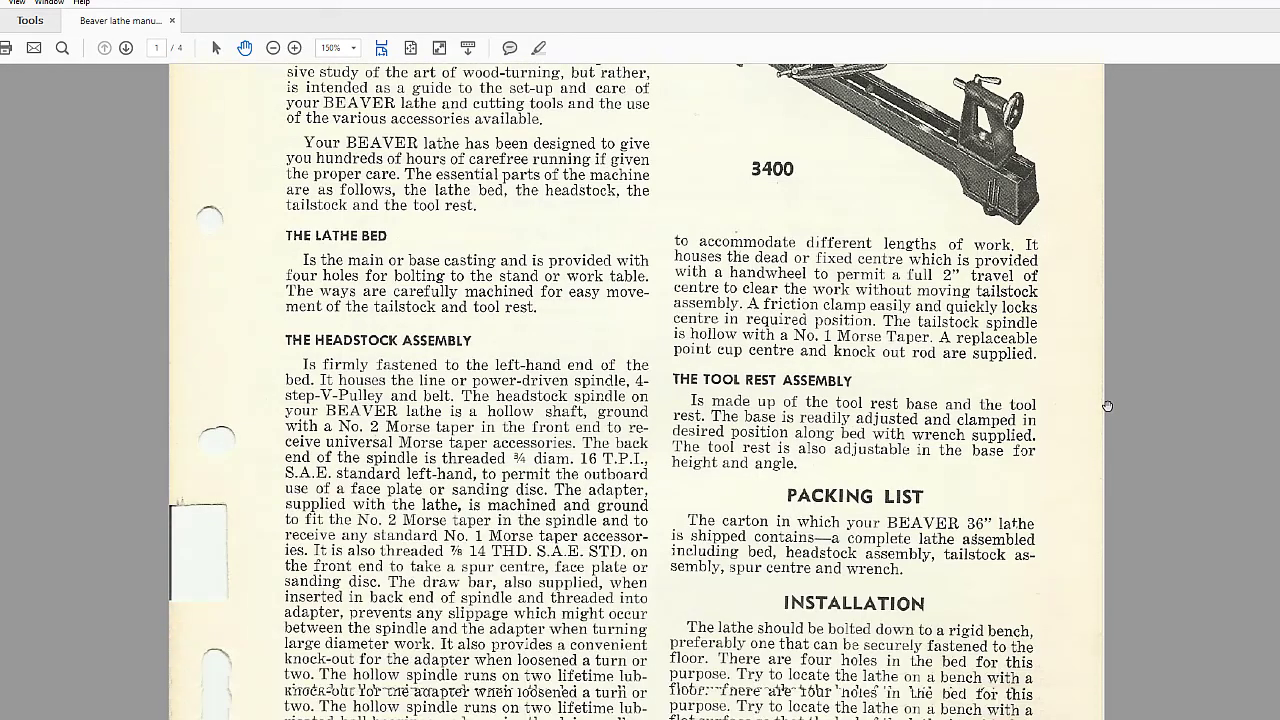
pyautogui.scroll(-3)
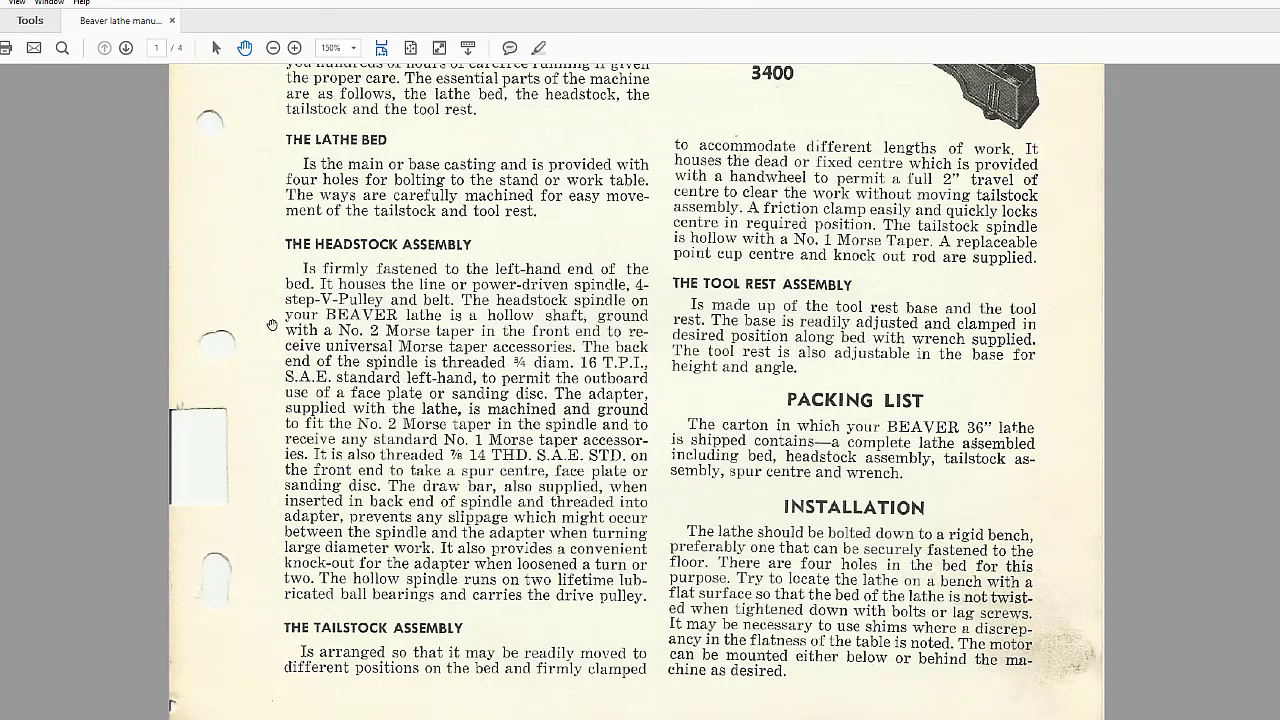
pyautogui.moveTo(274, 422)
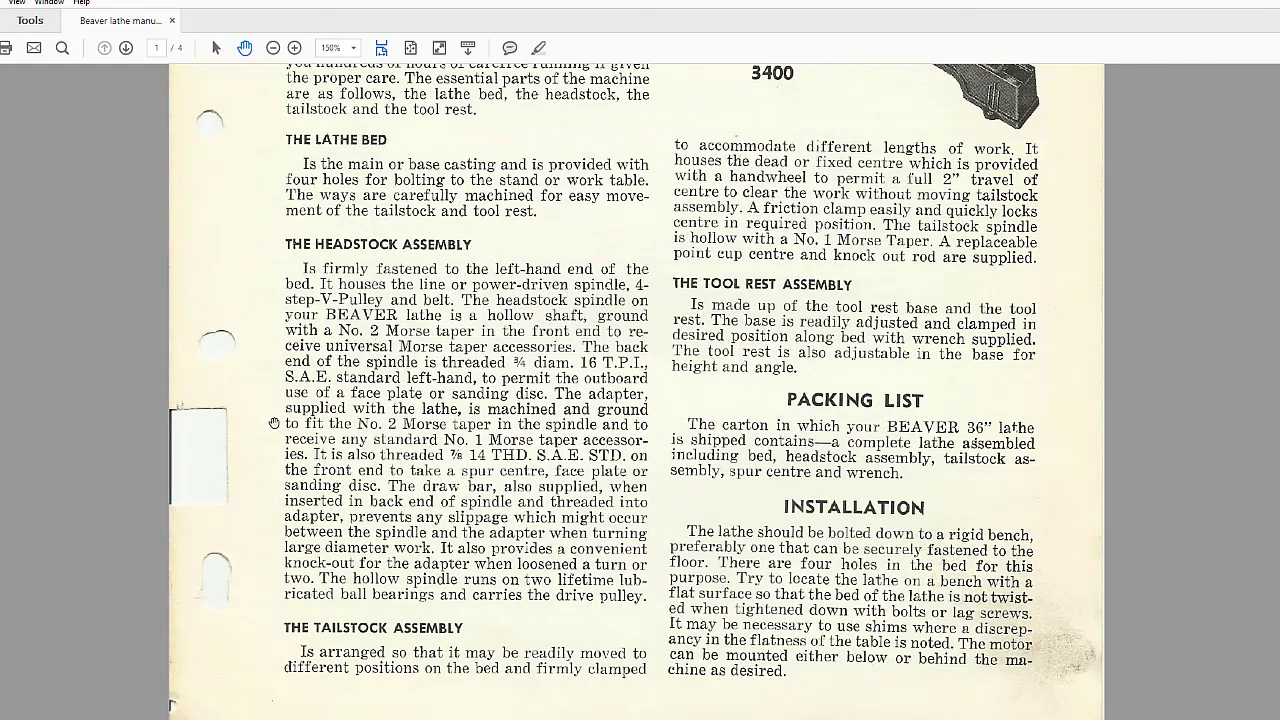
pyautogui.moveTo(410, 428)
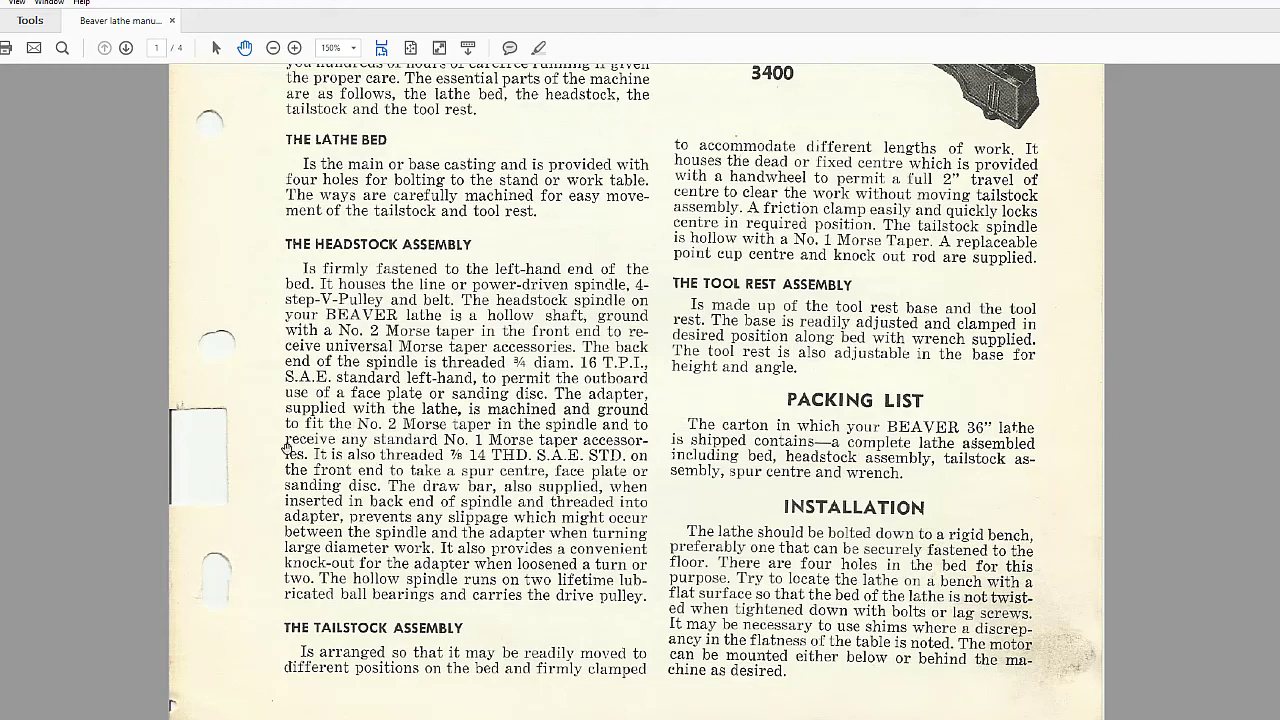
pyautogui.scroll(-3)
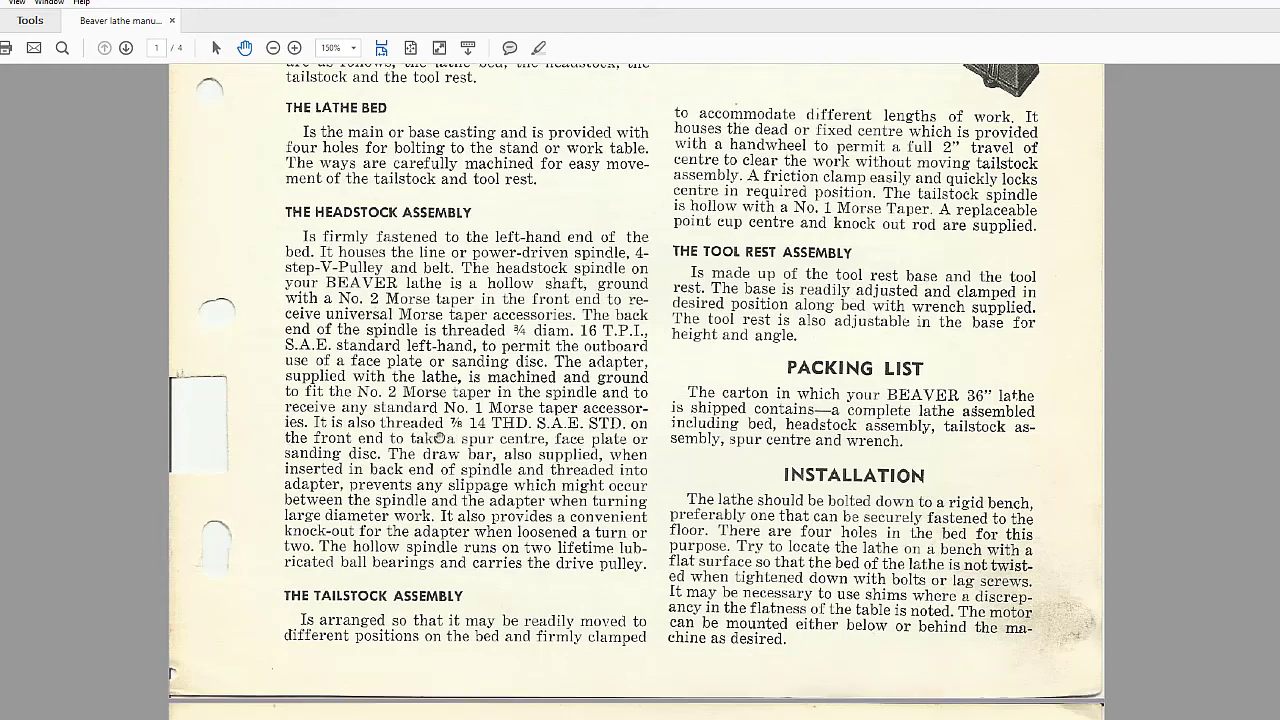
pyautogui.moveTo(516, 438)
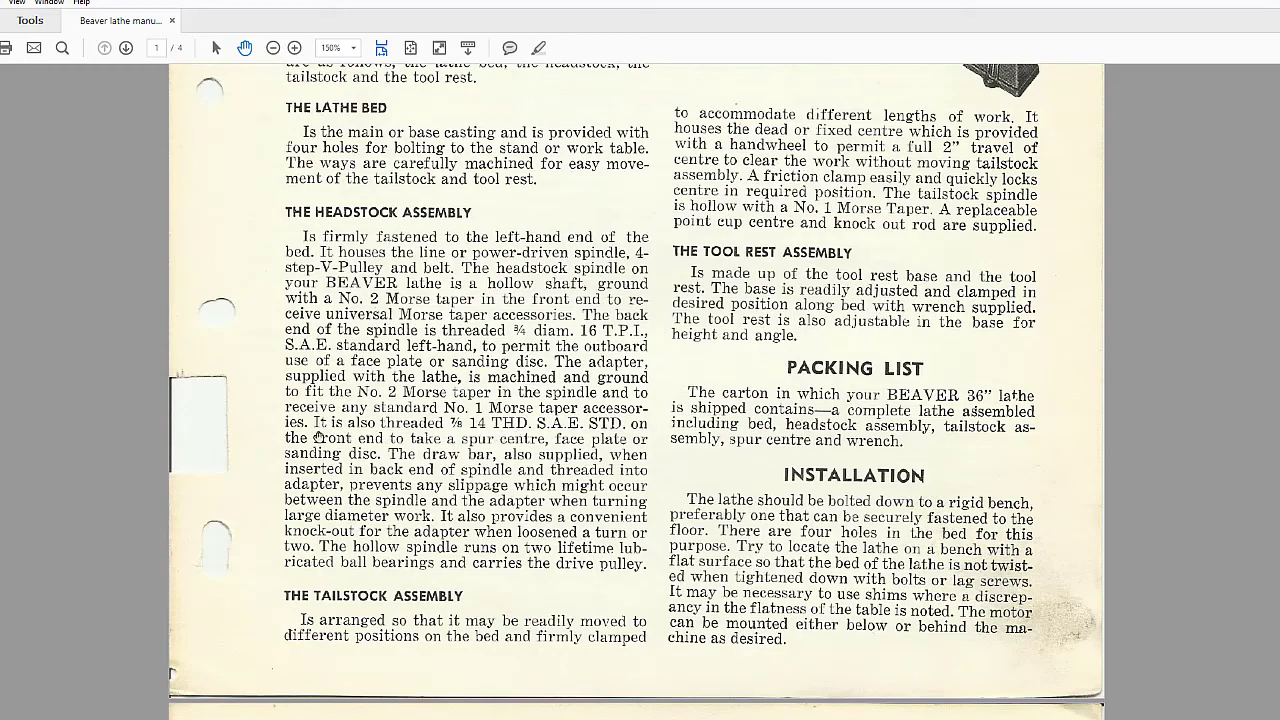
pyautogui.scroll(-3)
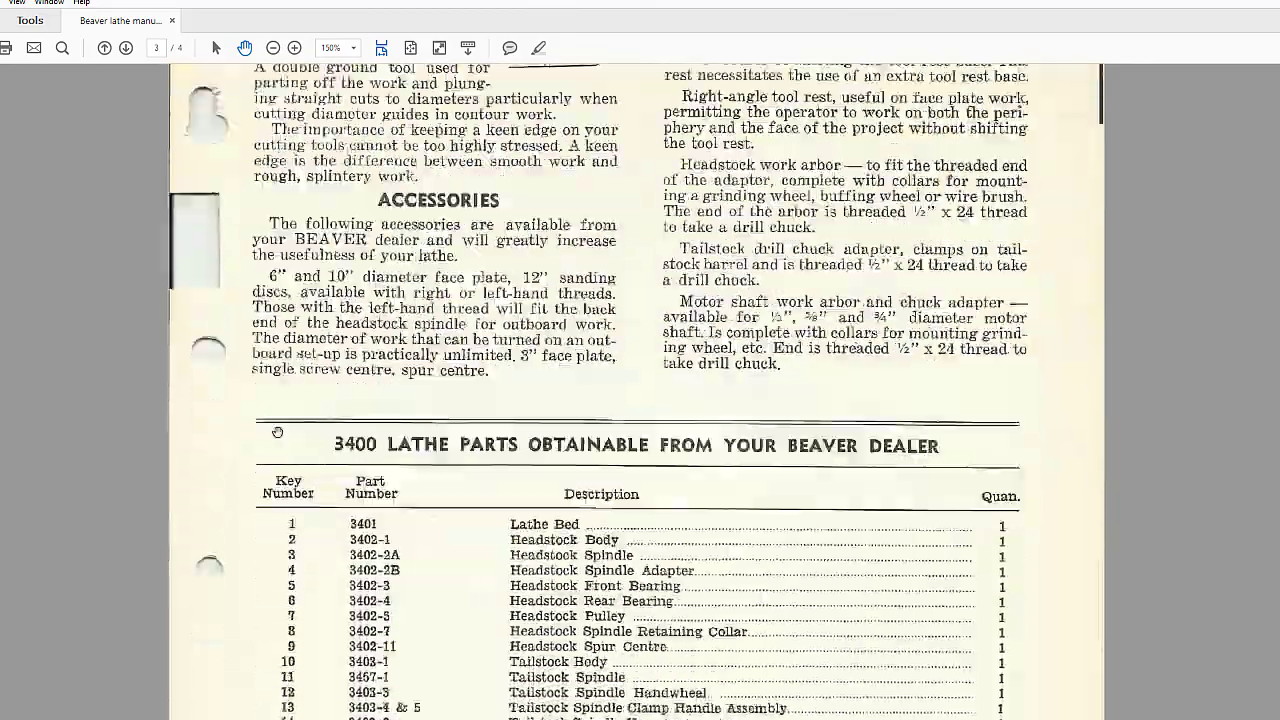
pyautogui.click(124, 48)
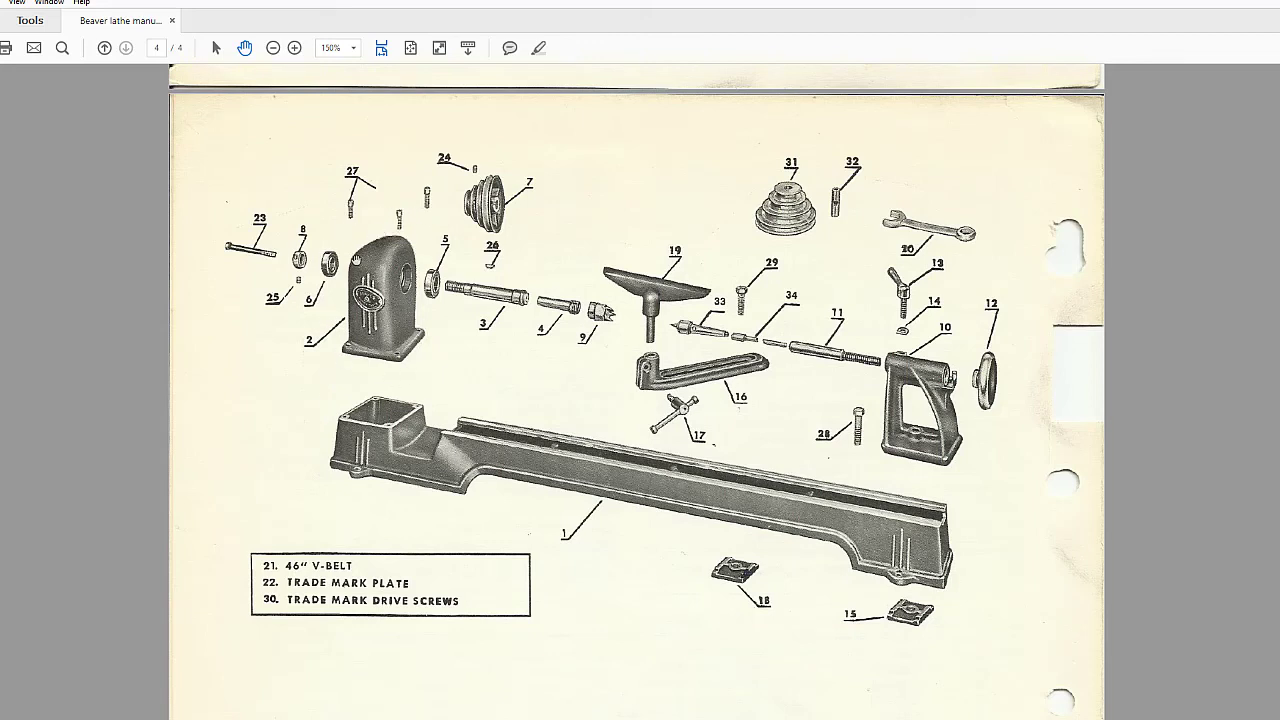
pyautogui.moveTo(456, 320)
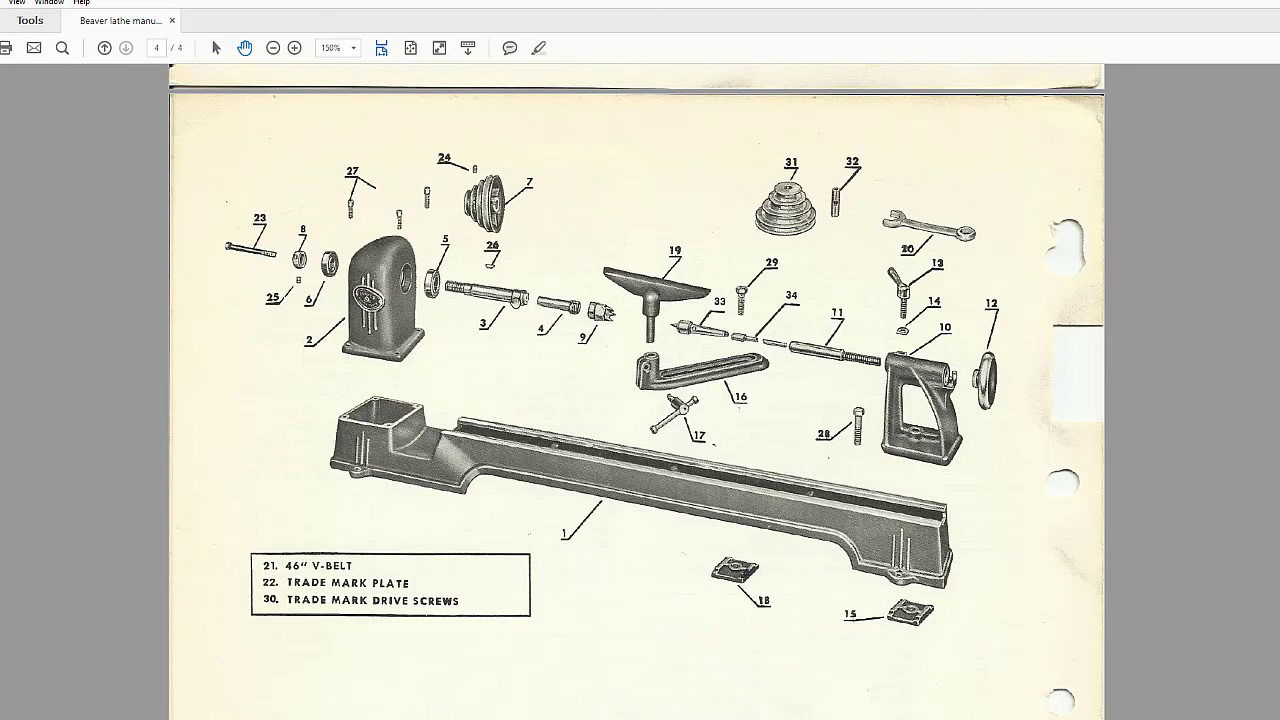
pyautogui.scroll(-3)
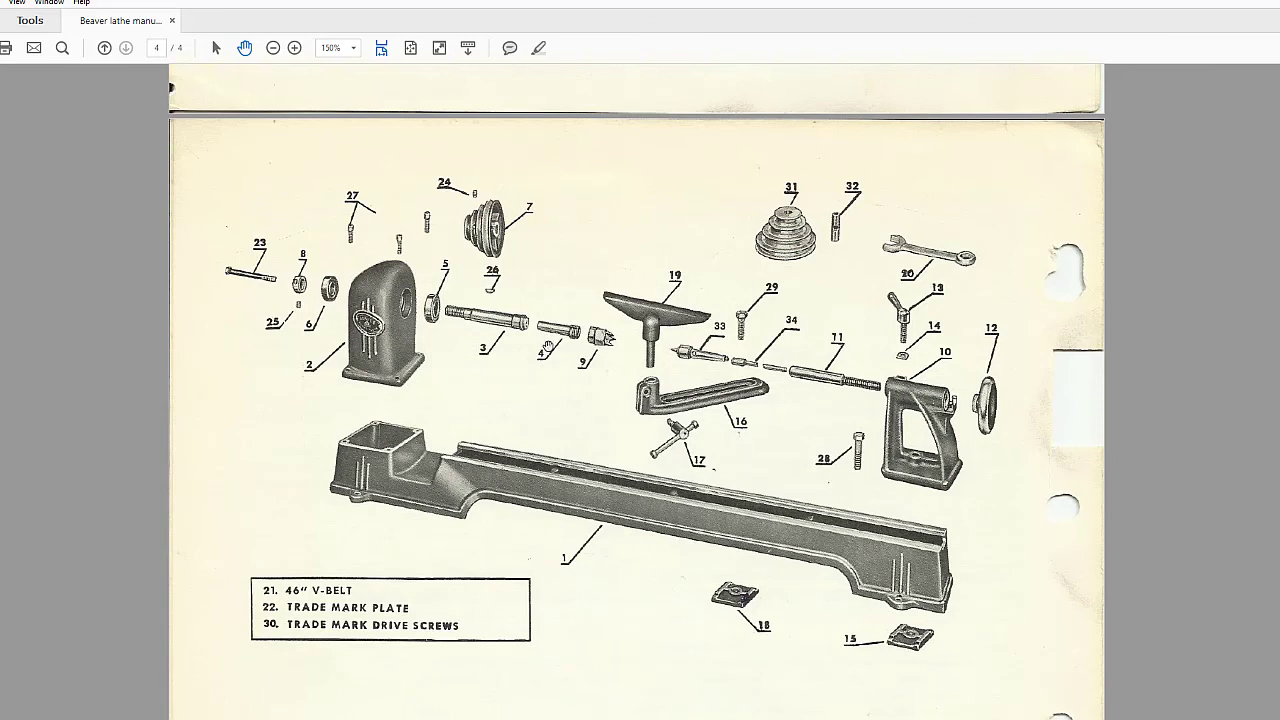
pyautogui.moveTo(548, 344)
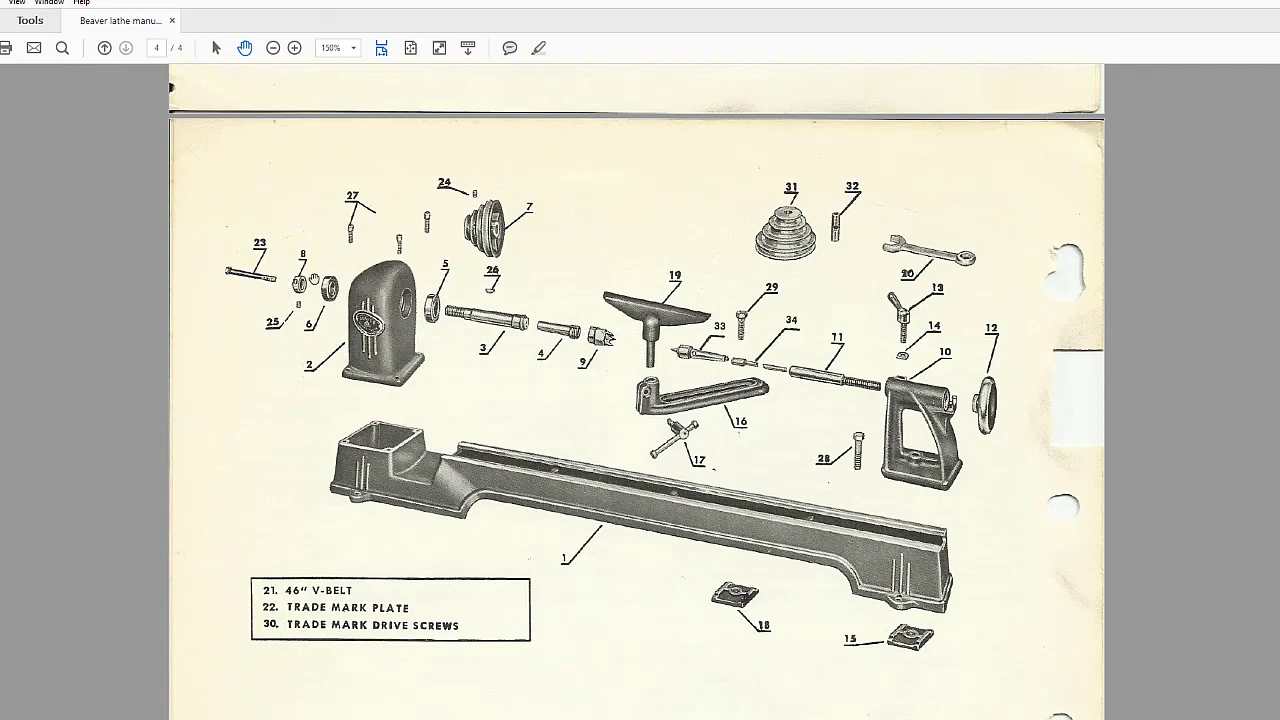
pyautogui.moveTo(532, 320)
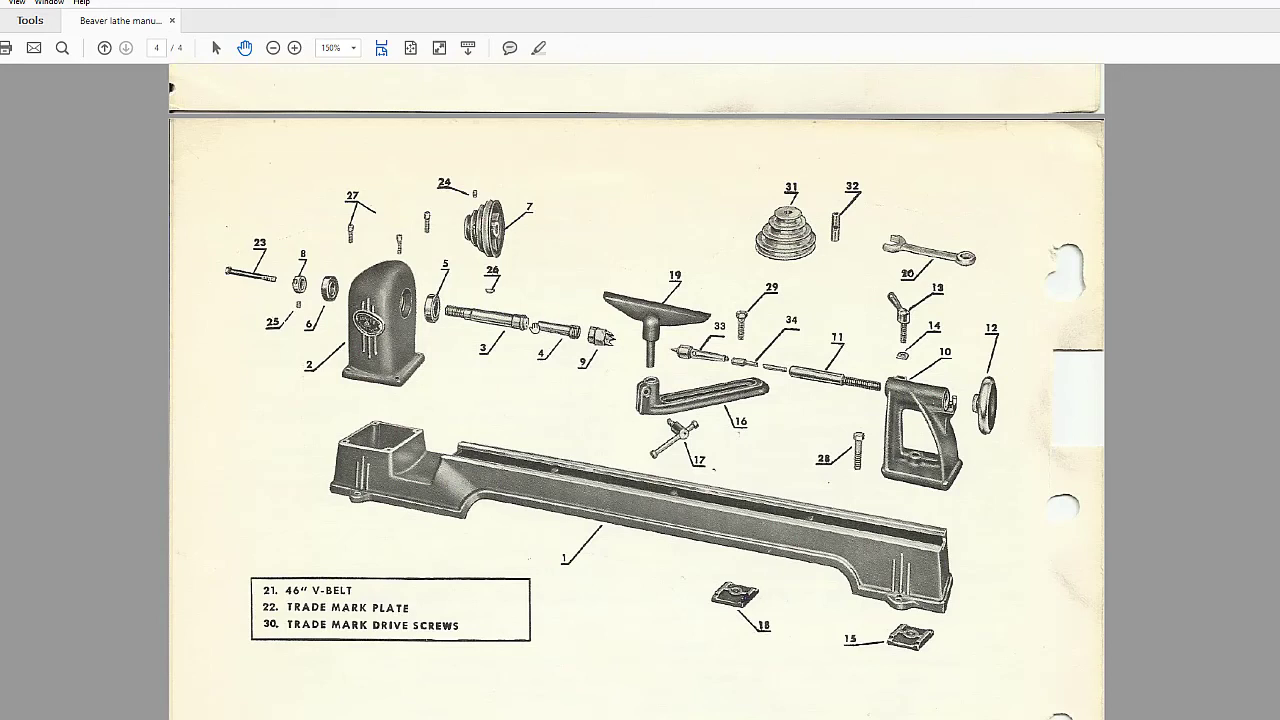
pyautogui.moveTo(536, 330)
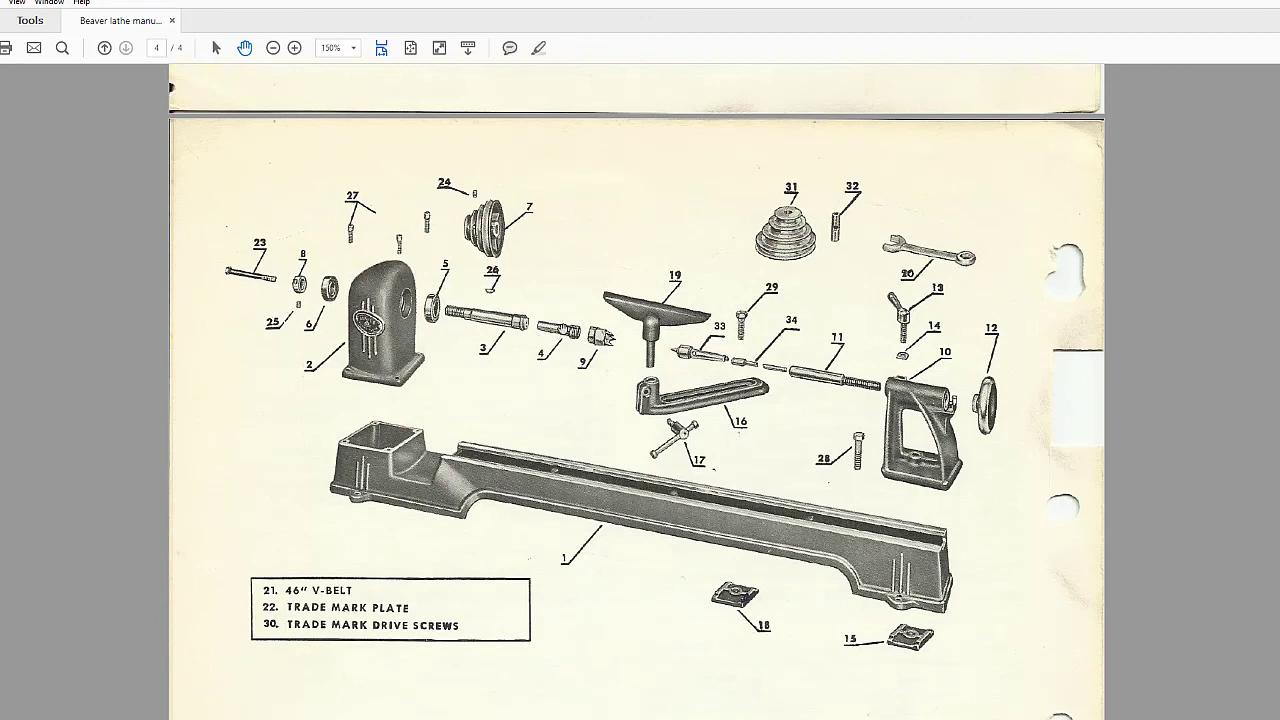
pyautogui.moveTo(424, 332)
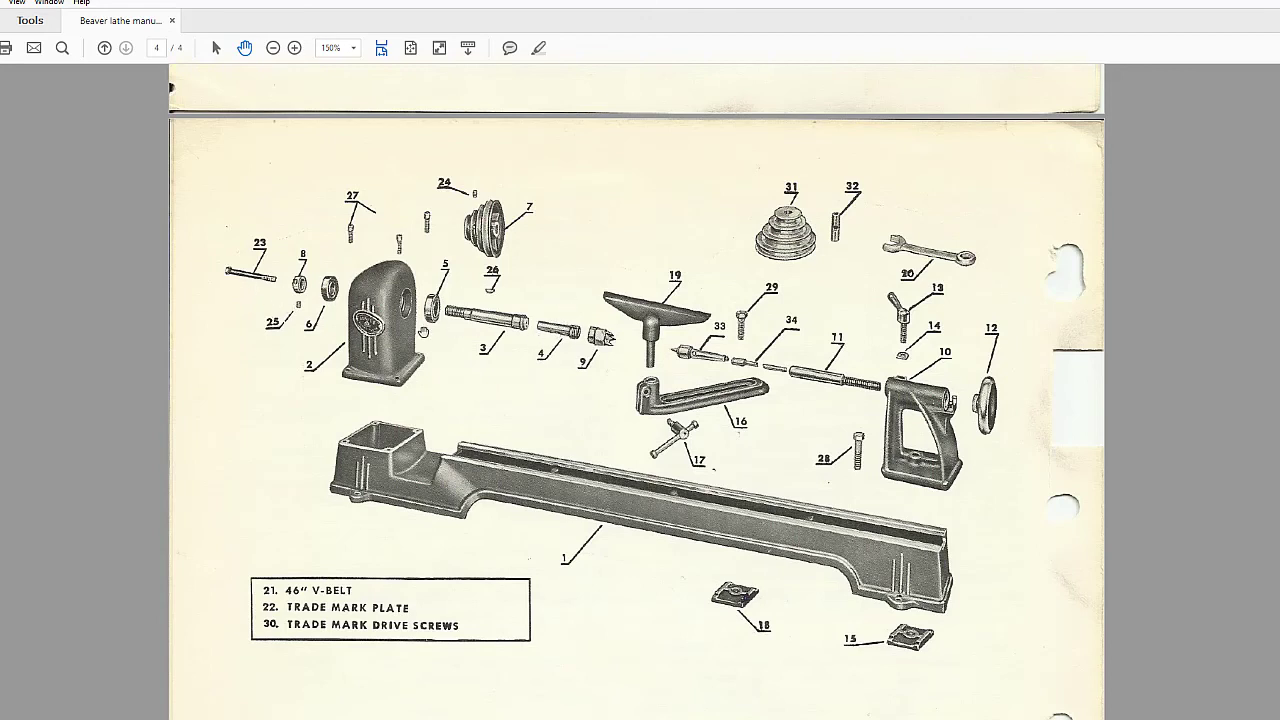